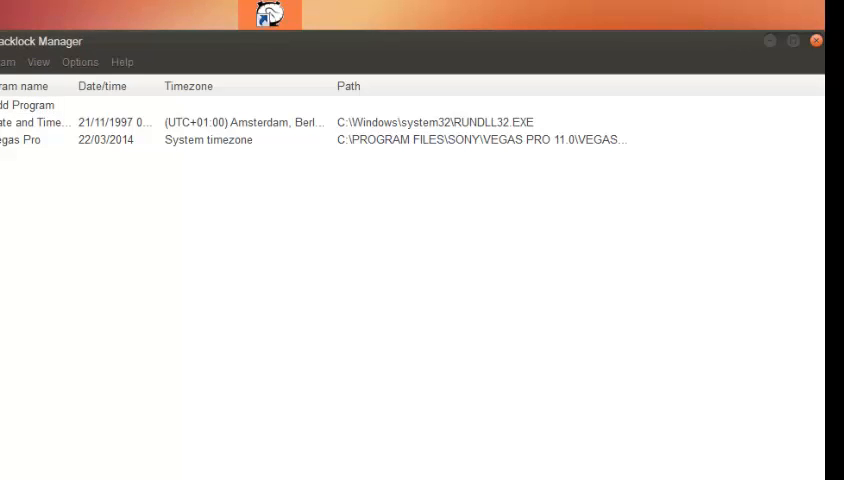
- Relaunch Cracklock Manager, start adding a program and browse into Program Files
{"action": "left_click", "coordinate": [816, 40]}
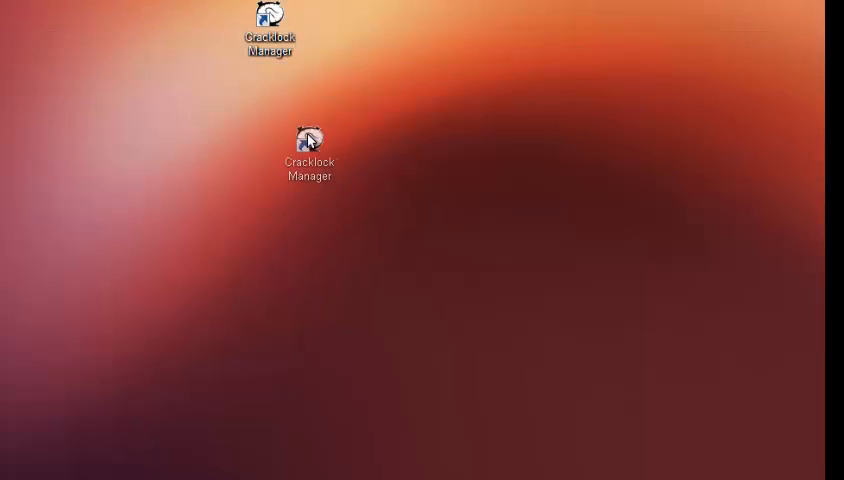
{"action": "double_click", "coordinate": [308, 140]}
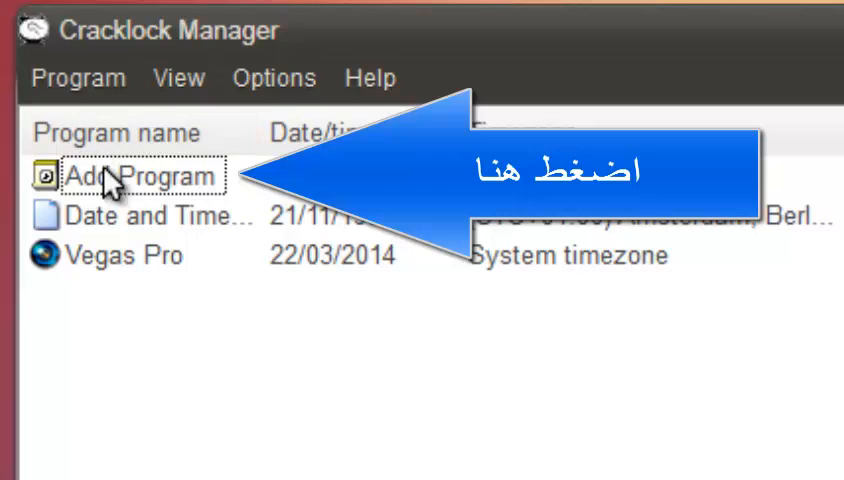
{"action": "left_click", "coordinate": [144, 176]}
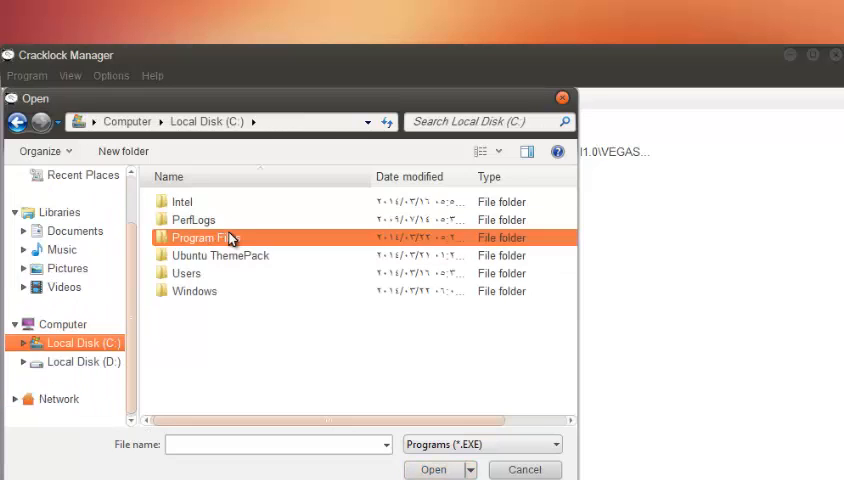
{"action": "double_click", "coordinate": [204, 236]}
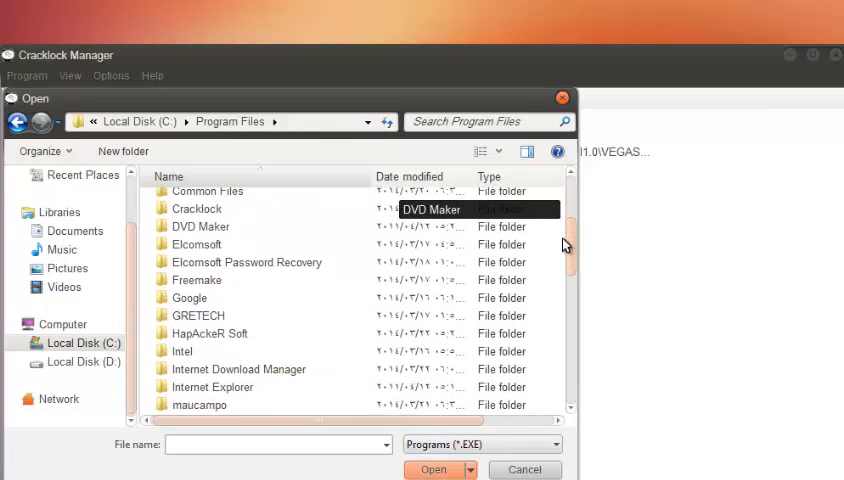
- Select the ProcessHacker application inside the Process Hacker 2 folder
{"action": "scroll", "scroll_direction": "down", "scroll_amount": 3}
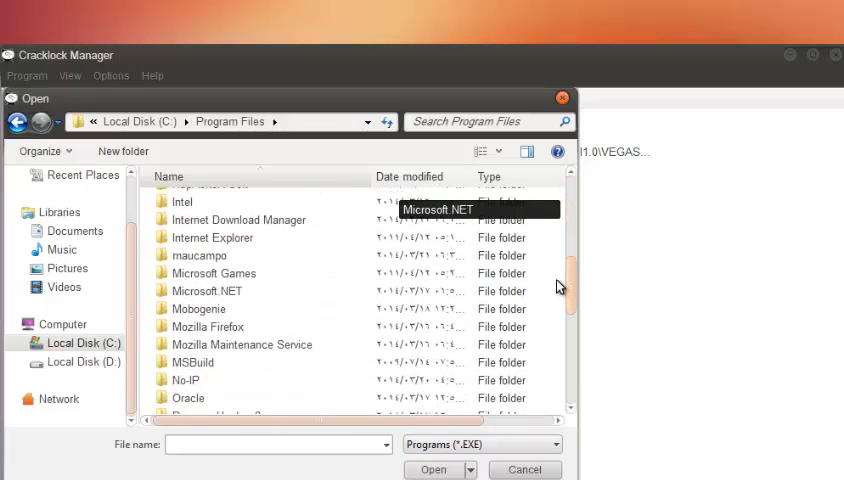
{"action": "scroll", "scroll_direction": "down", "scroll_amount": 3}
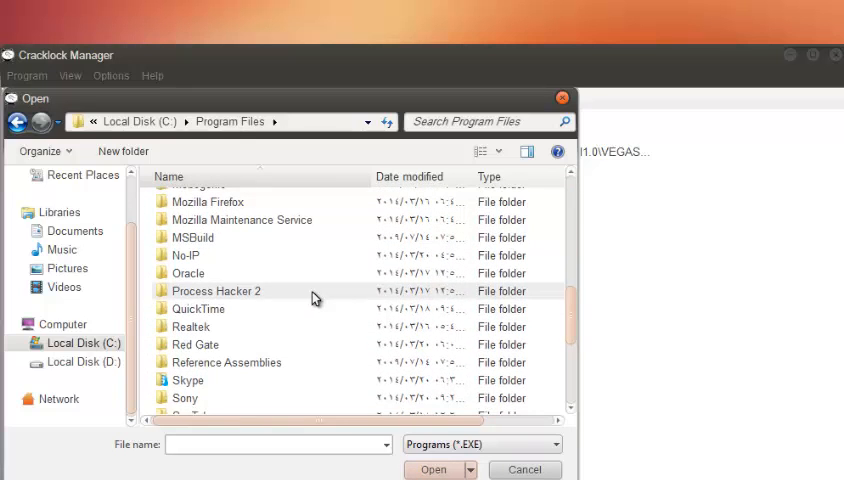
{"action": "double_click", "coordinate": [216, 290]}
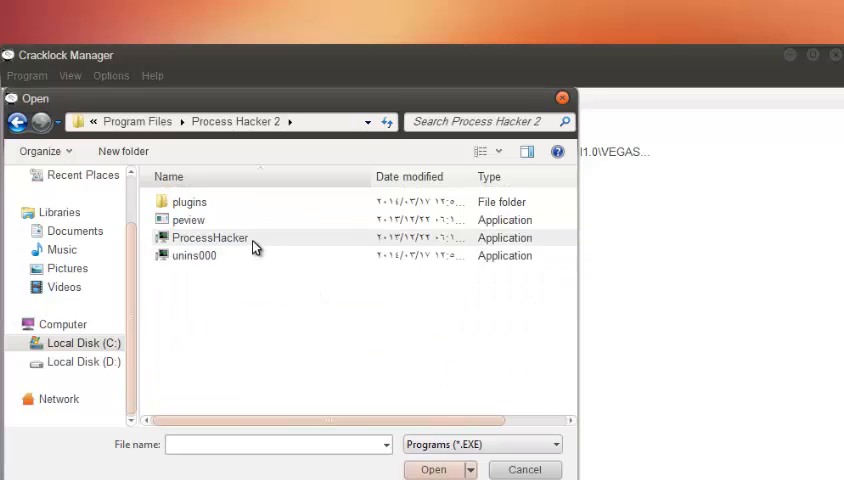
{"action": "left_click", "coordinate": [208, 236]}
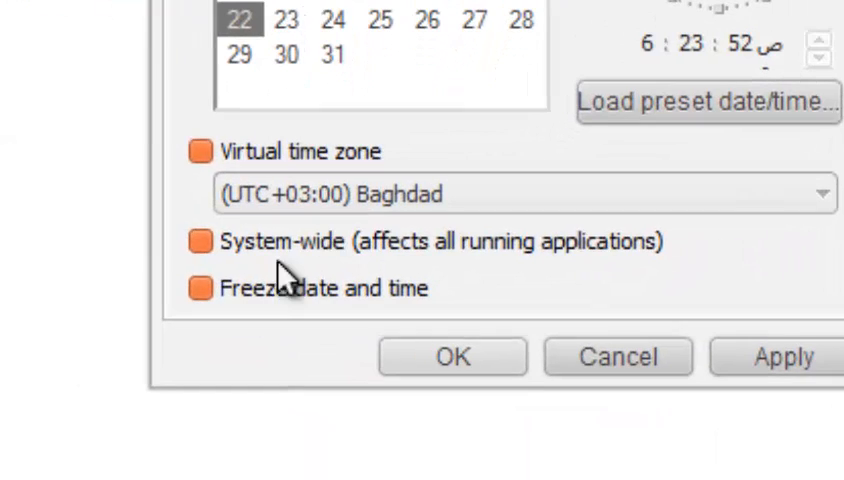
- Enable Freeze date and time for Process Hacker and confirm the settings
{"action": "left_click", "coordinate": [200, 288]}
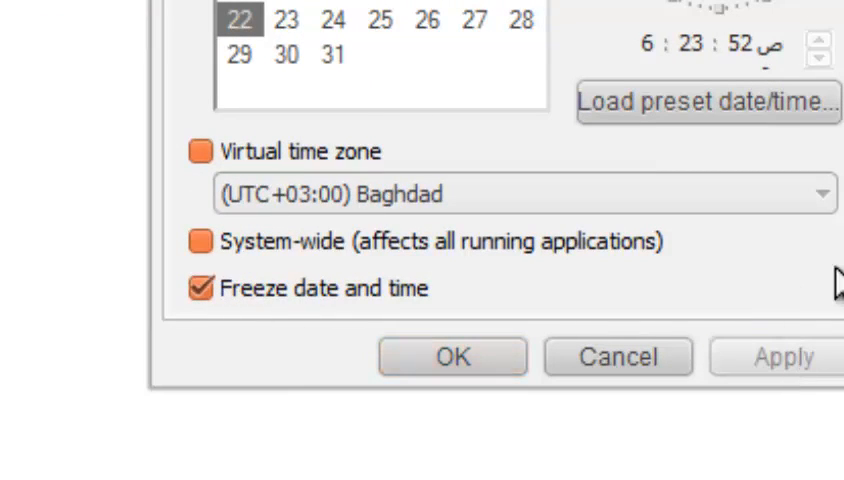
{"action": "left_click", "coordinate": [452, 356]}
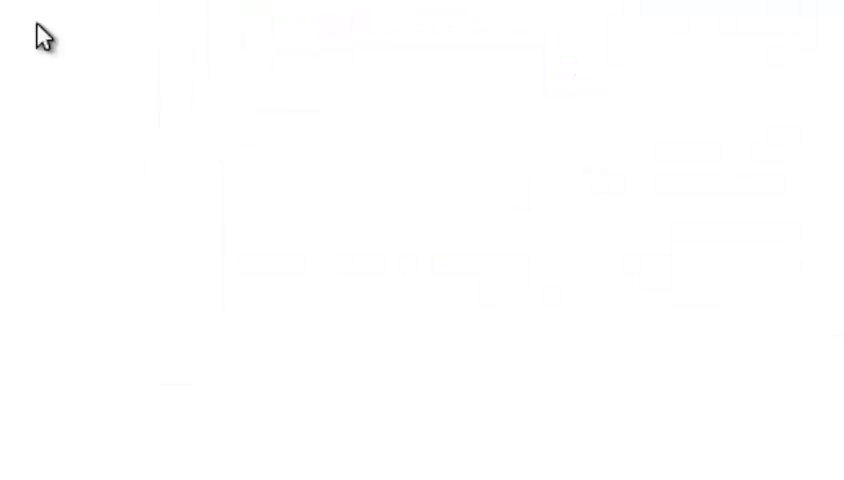
- Refresh the desktop, then clear the text in the trial editor's window
{"action": "right_click", "coordinate": [212, 56]}
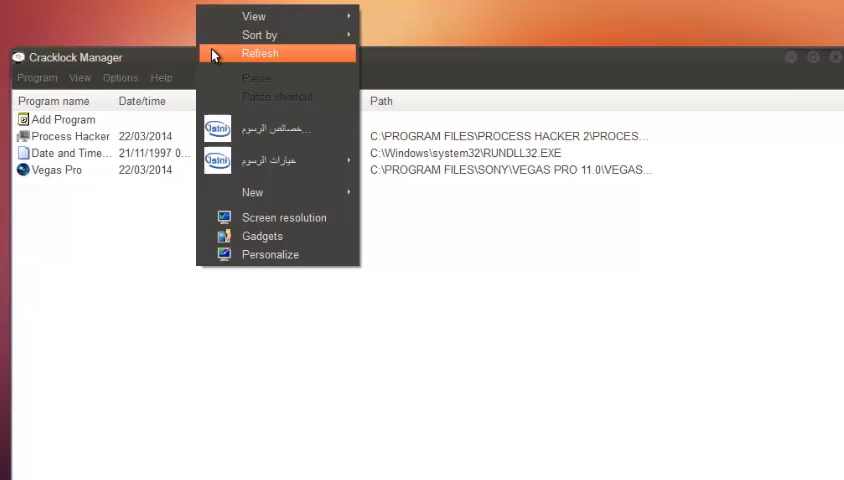
{"action": "left_click", "coordinate": [260, 52]}
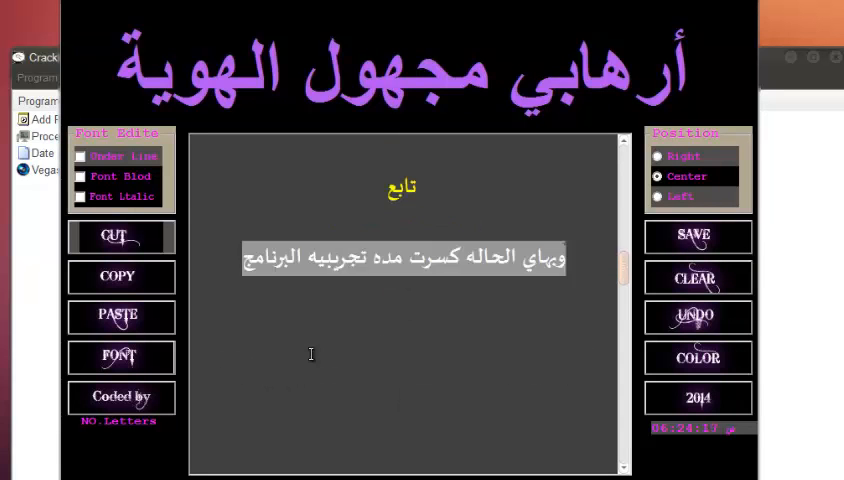
{"action": "left_click", "coordinate": [698, 276]}
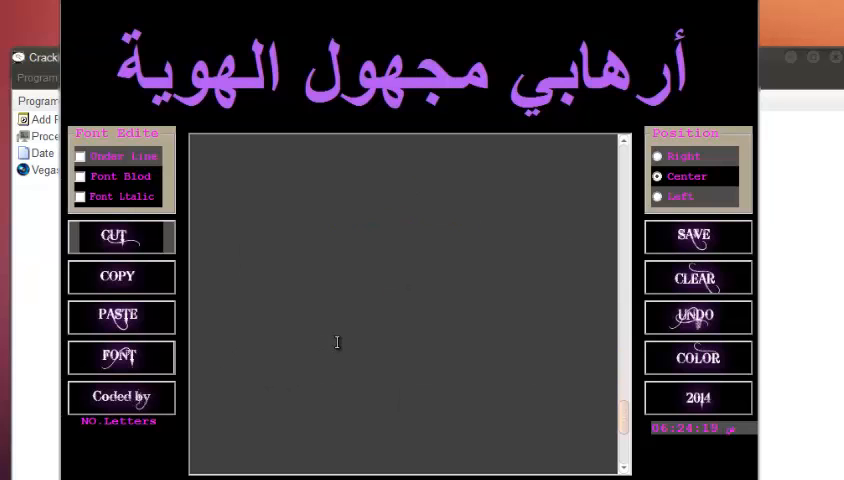